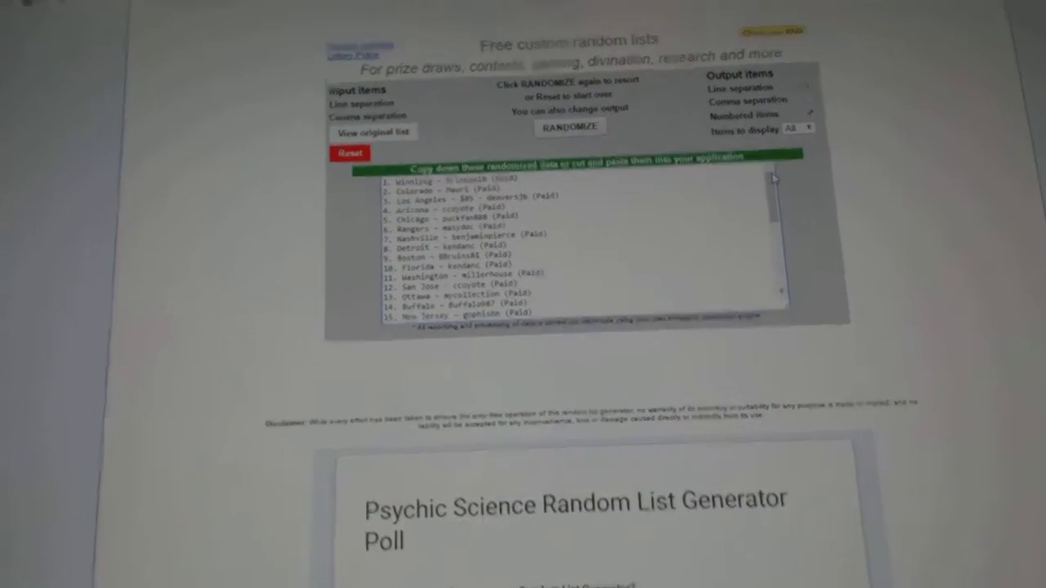
Reshuffle the team and name entries into a new random numbered order with RANDOMIZE.
{"action": "left_click", "coordinate": [569, 128]}
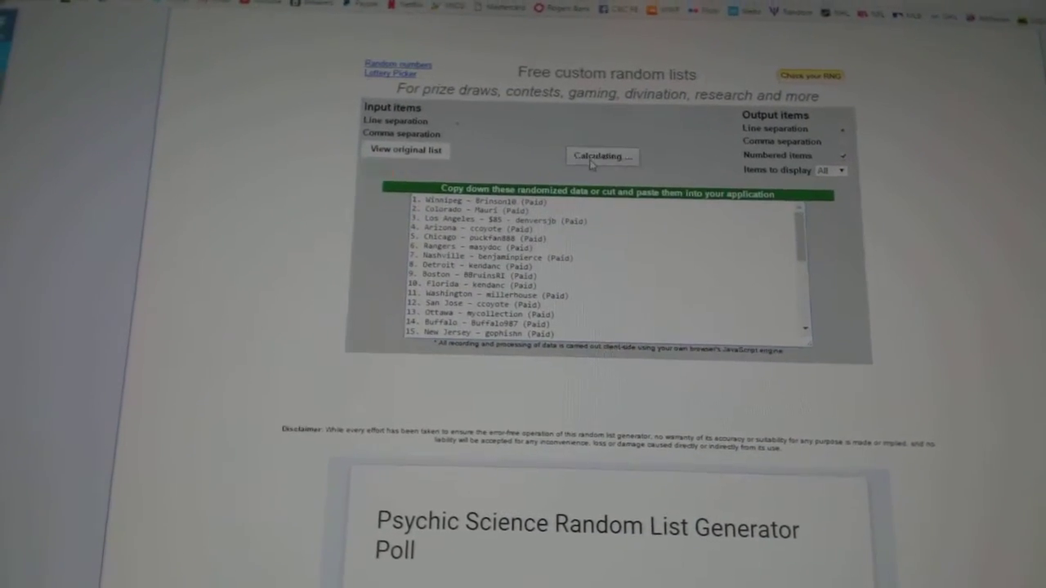